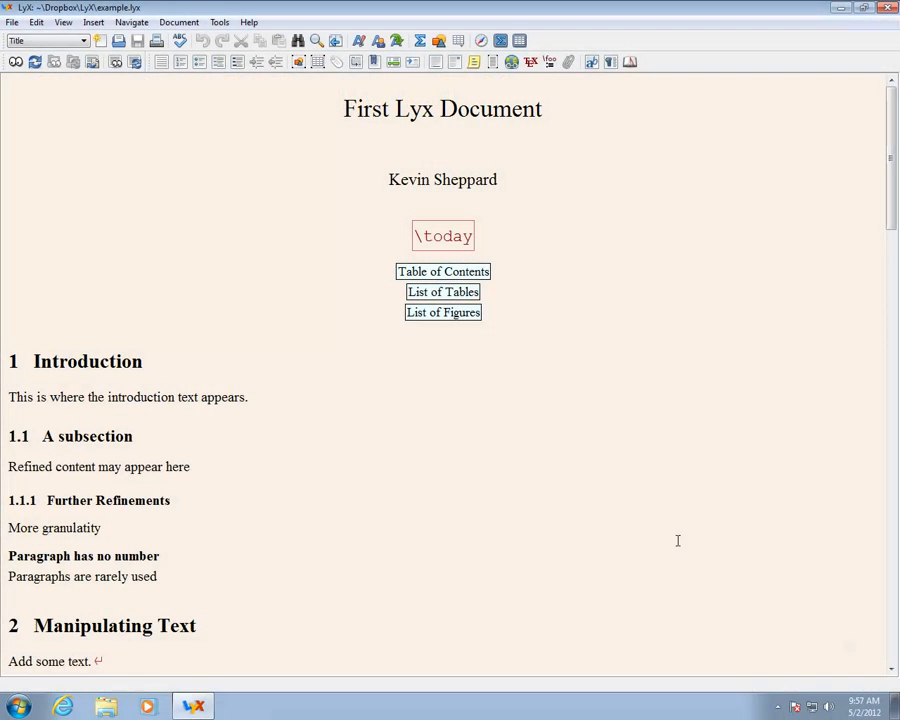
pyautogui.moveTo(191, 199)
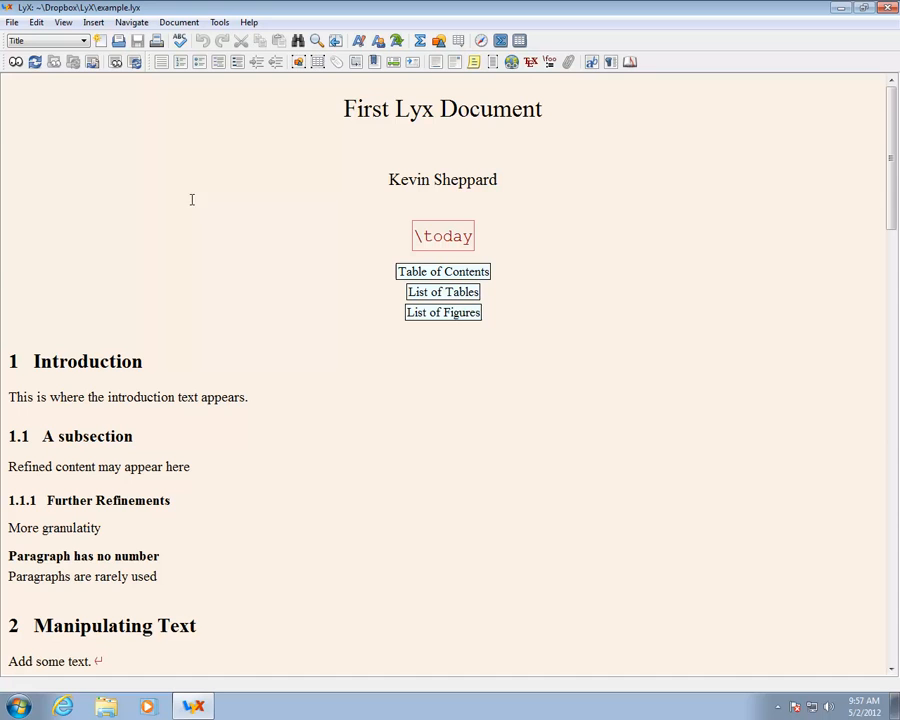
pyautogui.moveTo(33, 62)
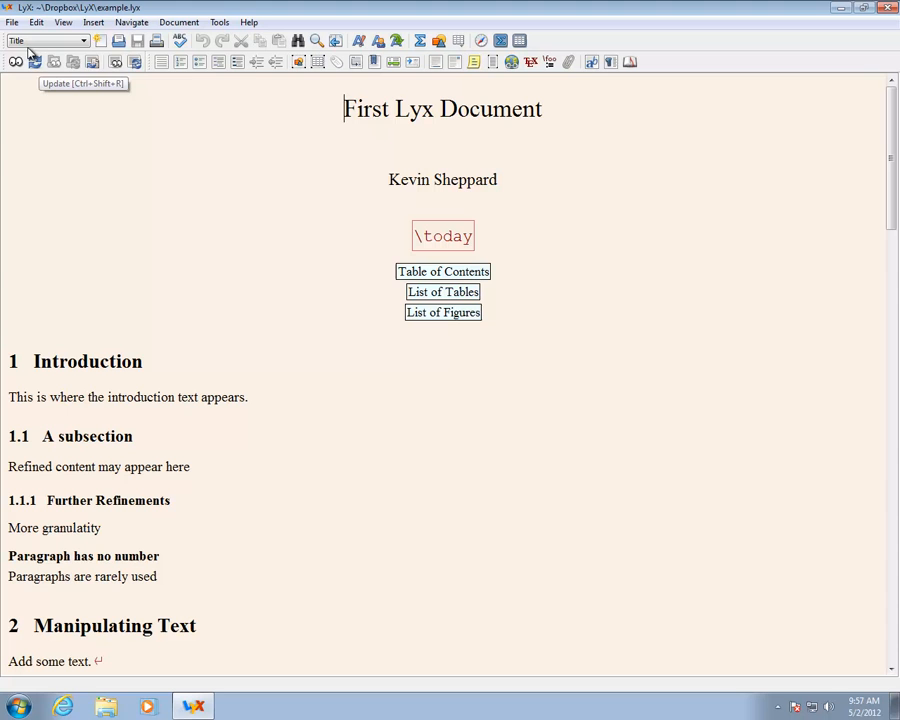
# Show the Export submenu listing PDF, HTML and LaTeX formats for First Lyx Document
pyautogui.click(11, 22)
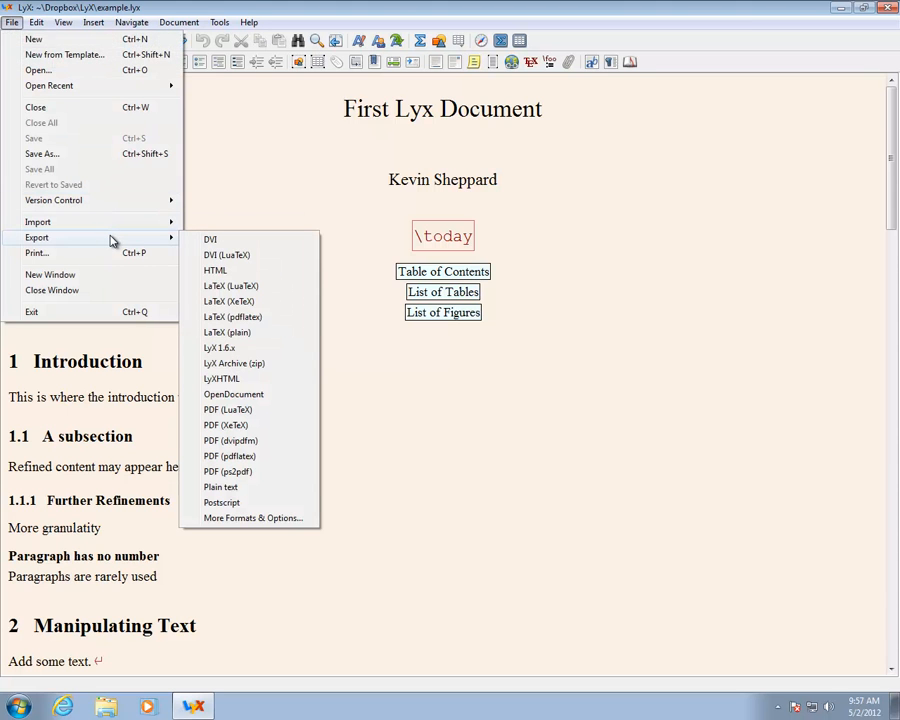
pyautogui.moveTo(215, 271)
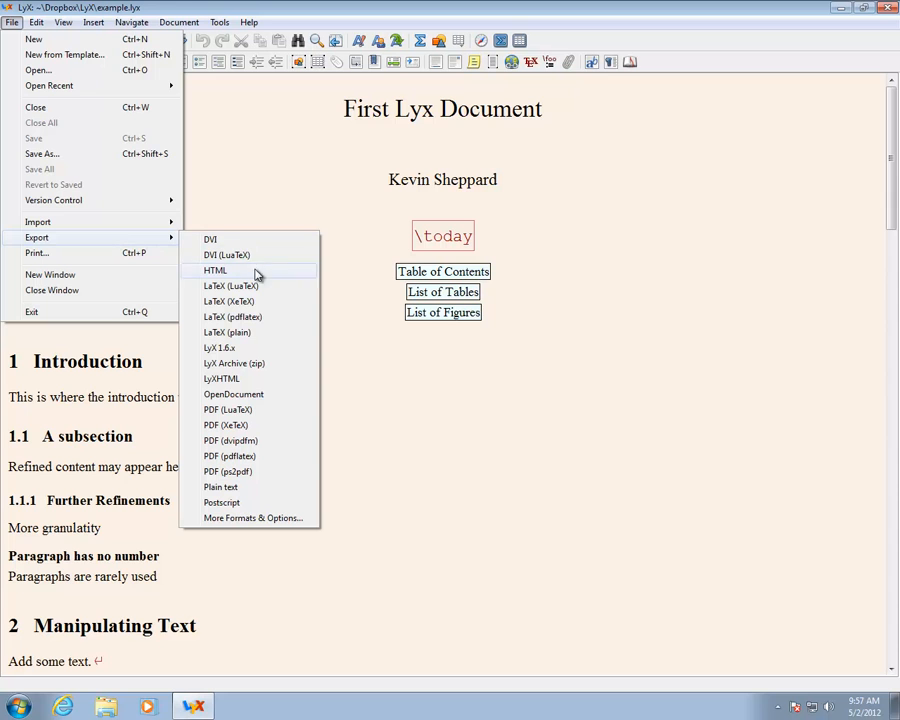
pyautogui.moveTo(230, 456)
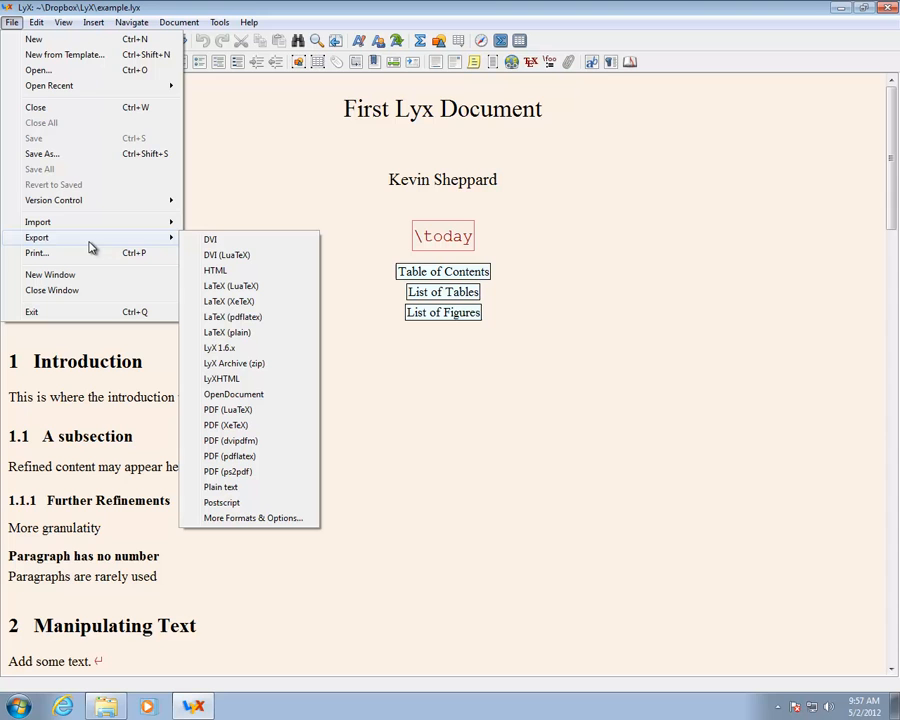
pyautogui.moveTo(231, 271)
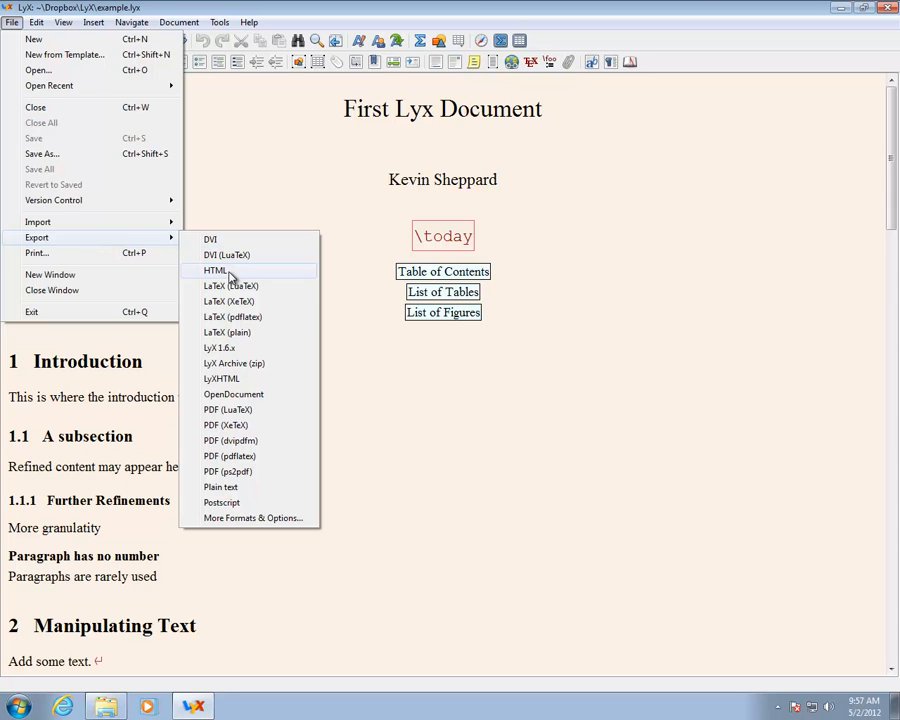
pyautogui.moveTo(232, 317)
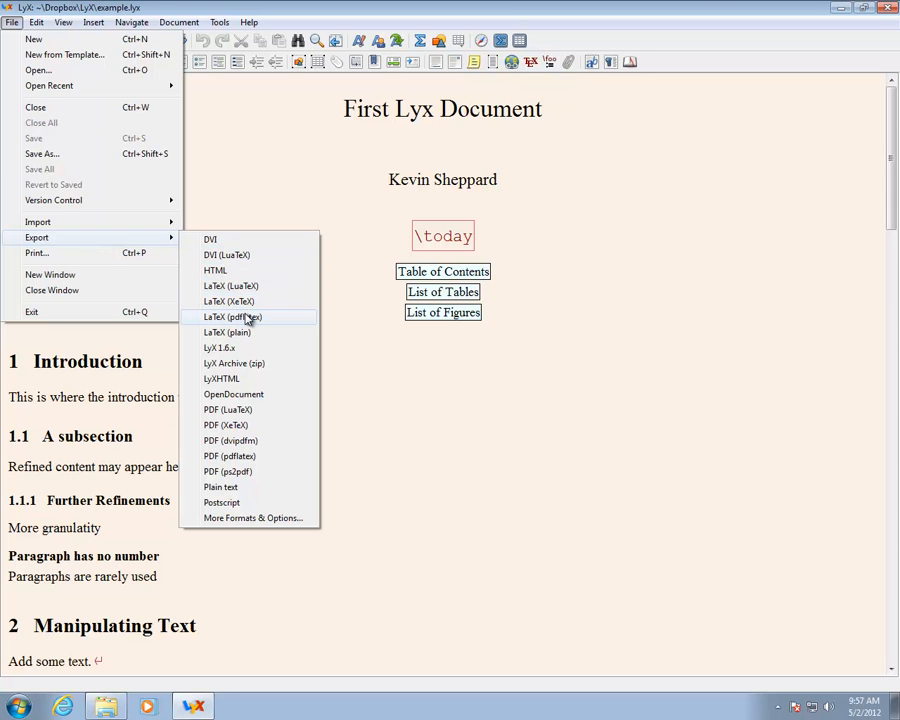